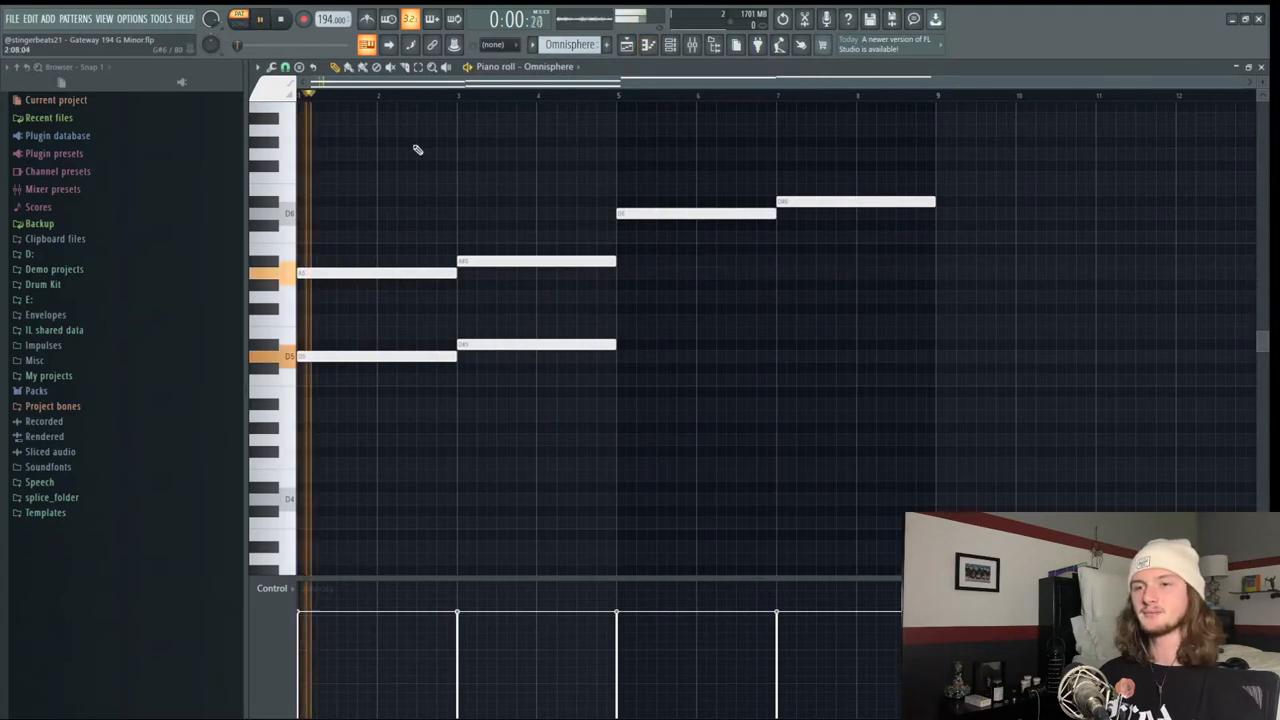
Draw paired long notes stepping upward across the Omnisphere pattern
left_click(260, 18)
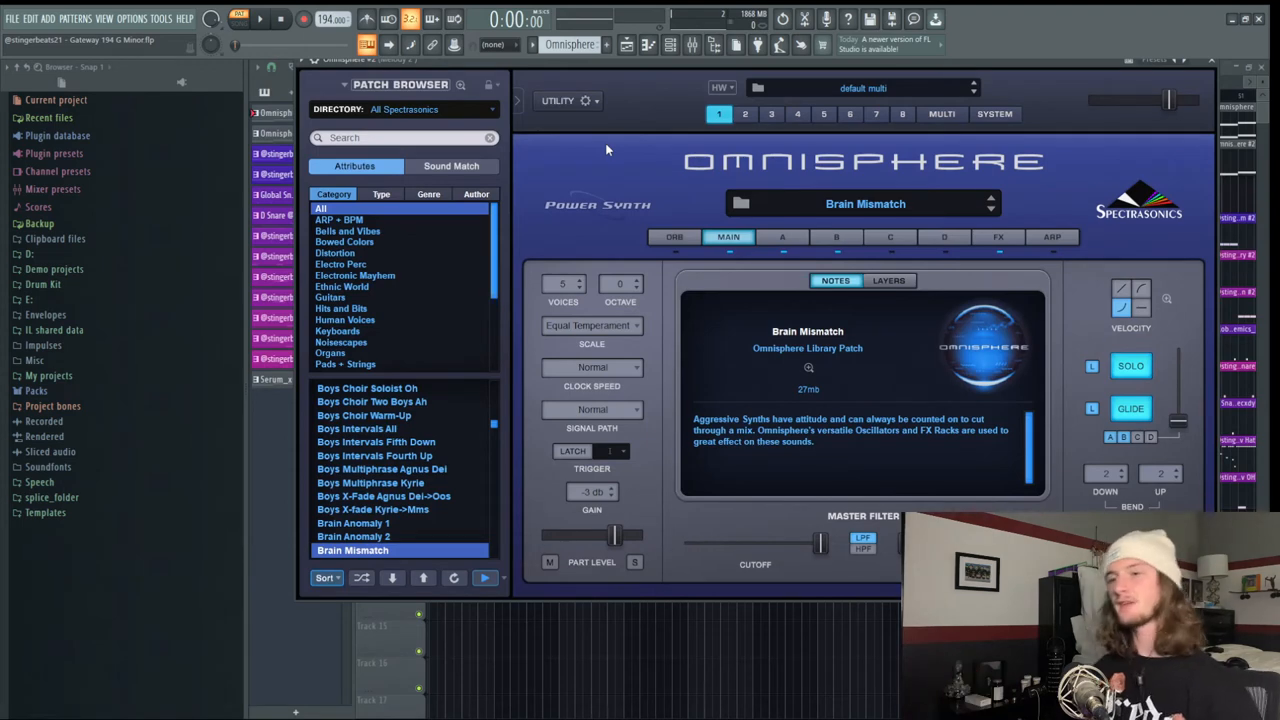
mouse_move(640, 44)
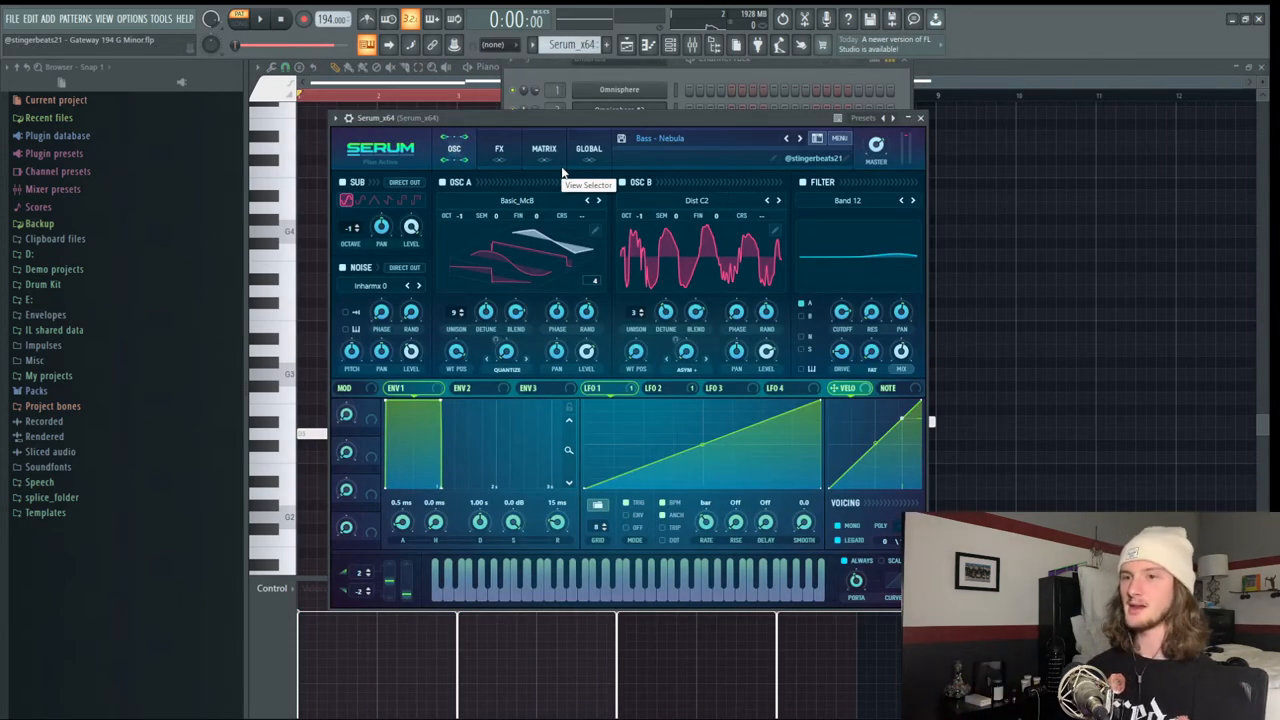
Add Serum from the plugin list and load a bass preset for the bassline
left_click(920, 118)
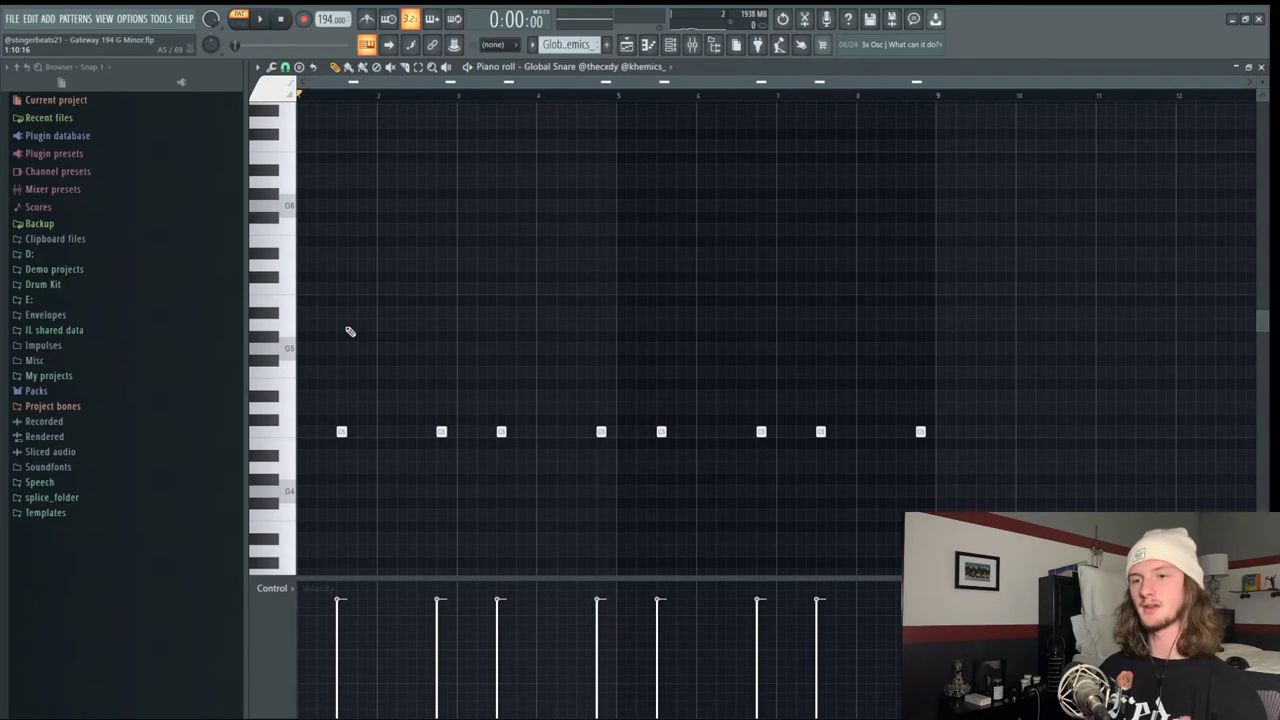
Place eight short same-pitch snare hits in the Global Snare piano roll and play back
left_click(260, 18)
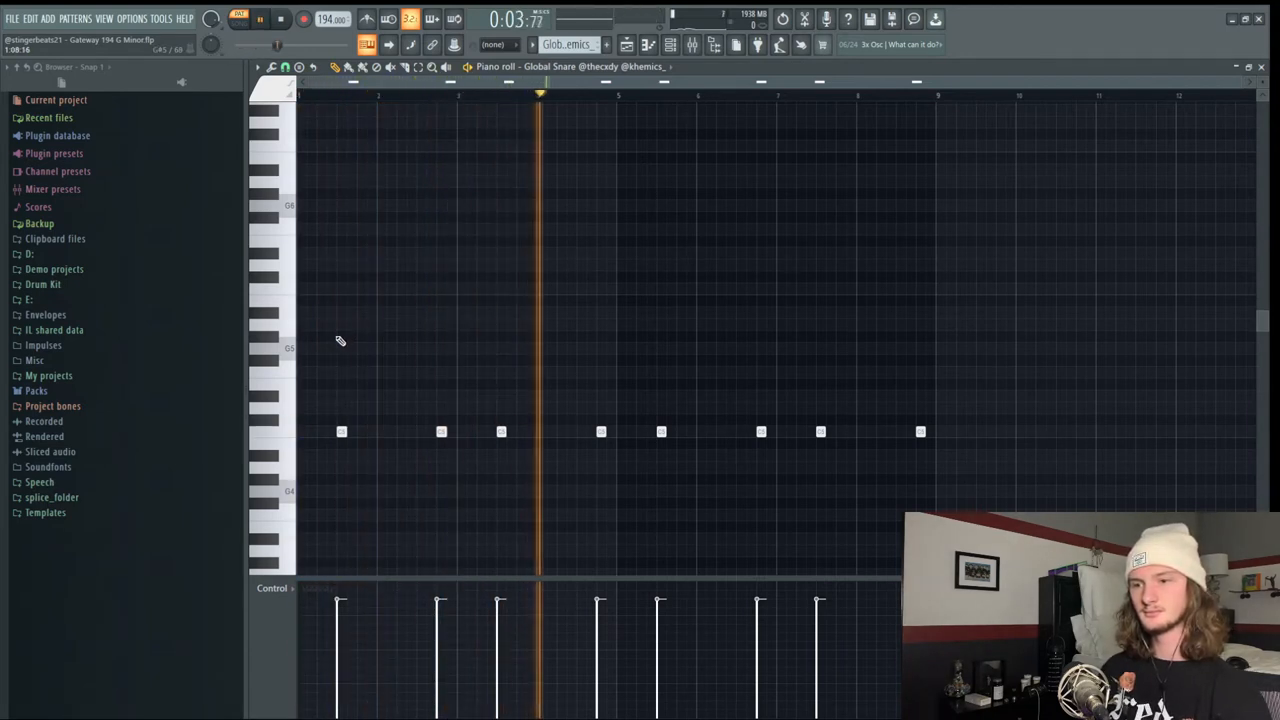
left_click(278, 18)
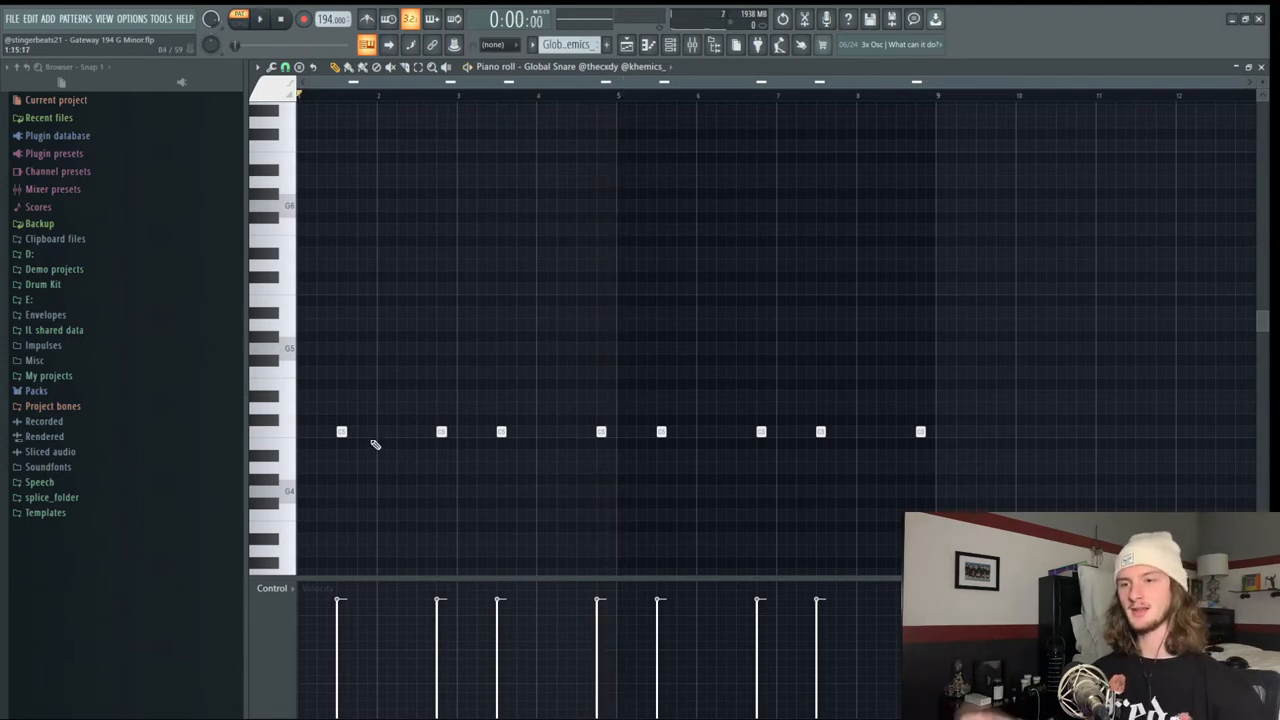
left_click(420, 432)
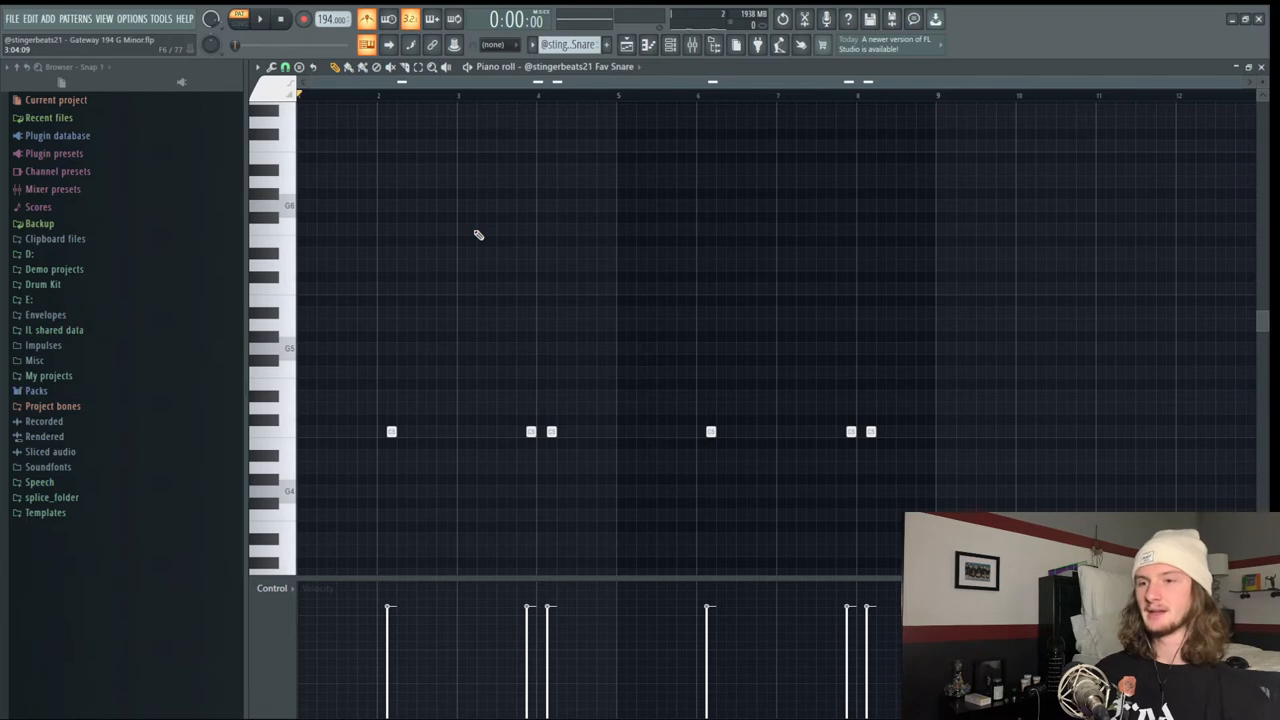
View the Fav Hat hi-hat roll pattern with its two descending pitched runs
left_click(260, 18)
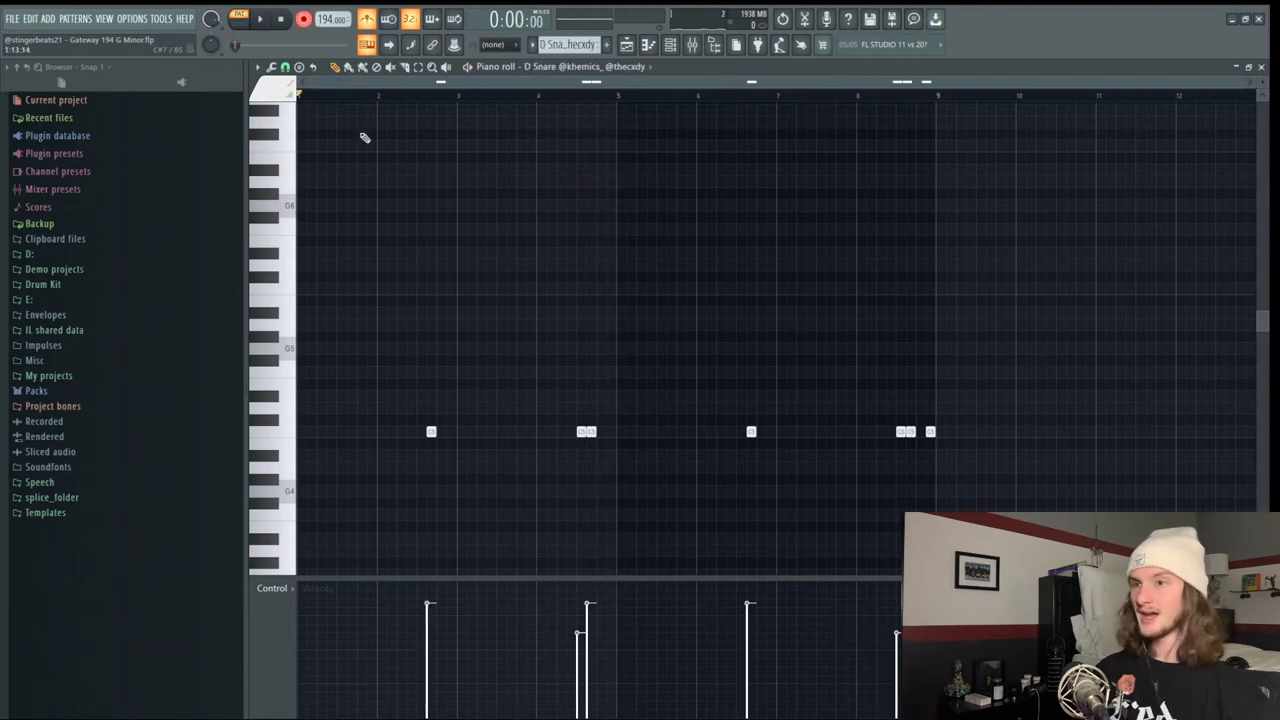
mouse_move(356, 164)
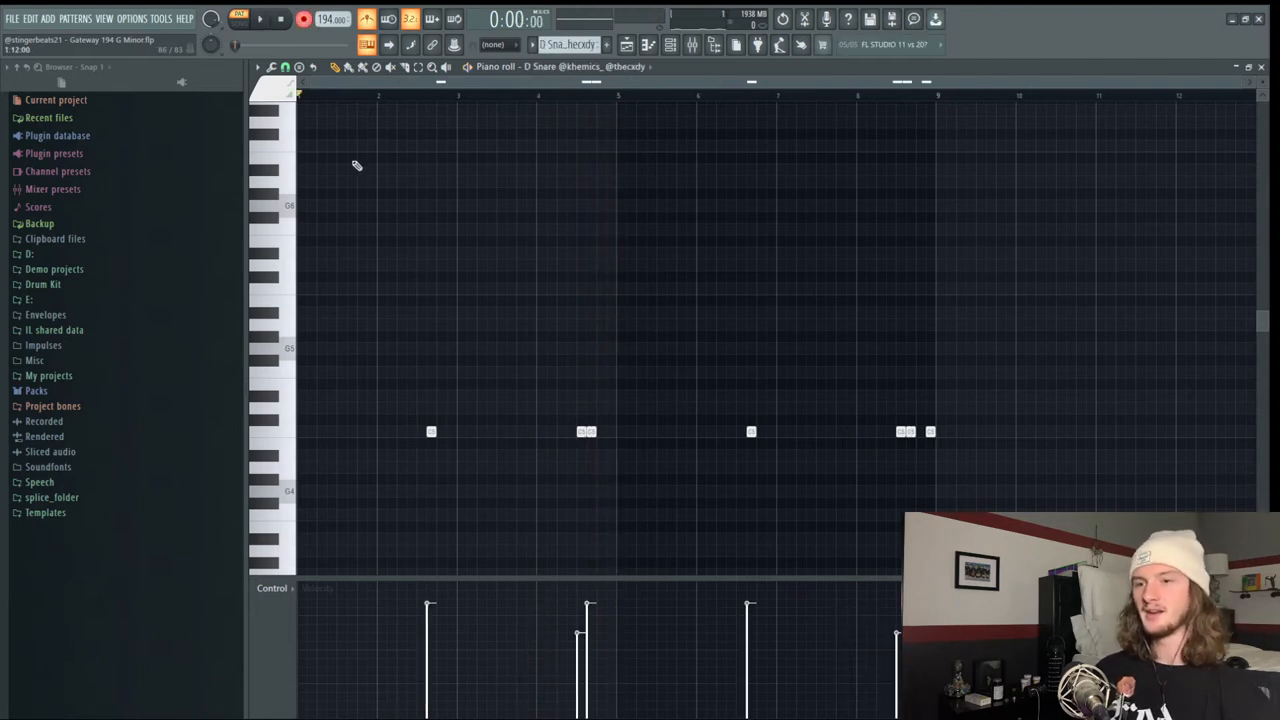
left_click(260, 18)
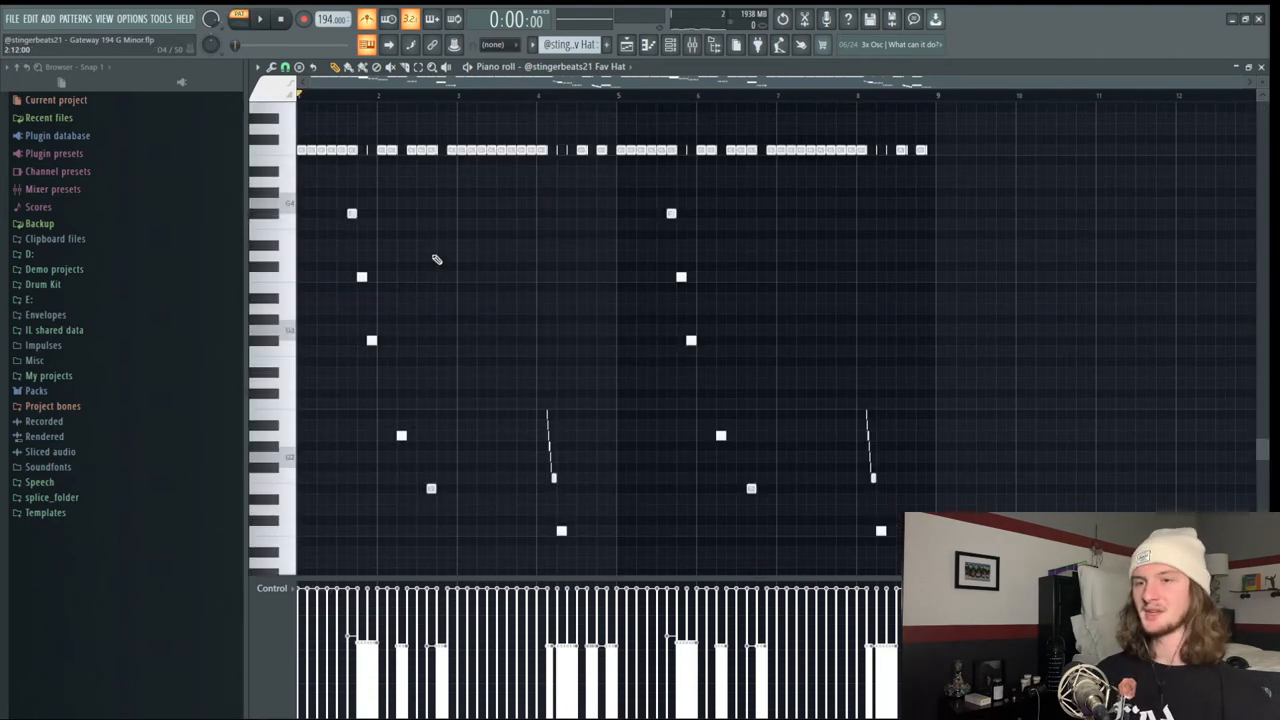
Chop the selected hi-hat notes into rapid rolls via Tools > Chop with adjusted time multiplier
left_click(260, 20)
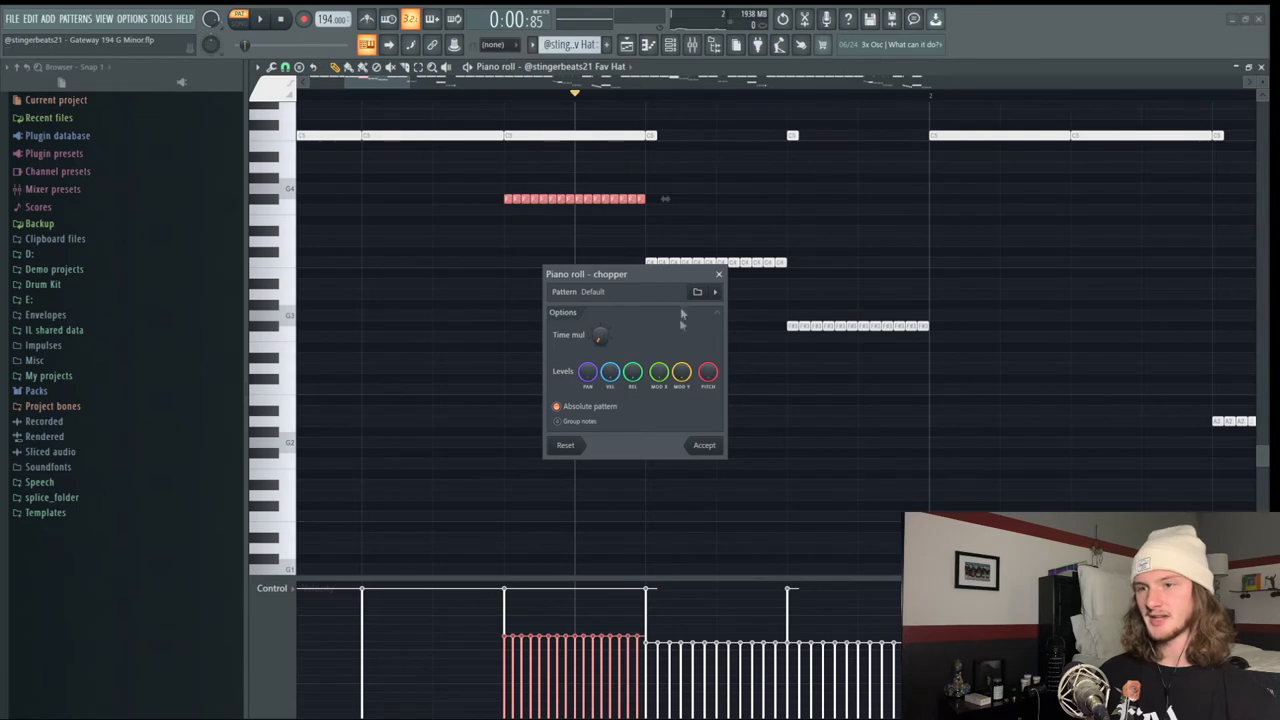
Add Effectrix to the hi-hat mixer insert and paint loop and filter blocks into its grid
left_click(704, 444)
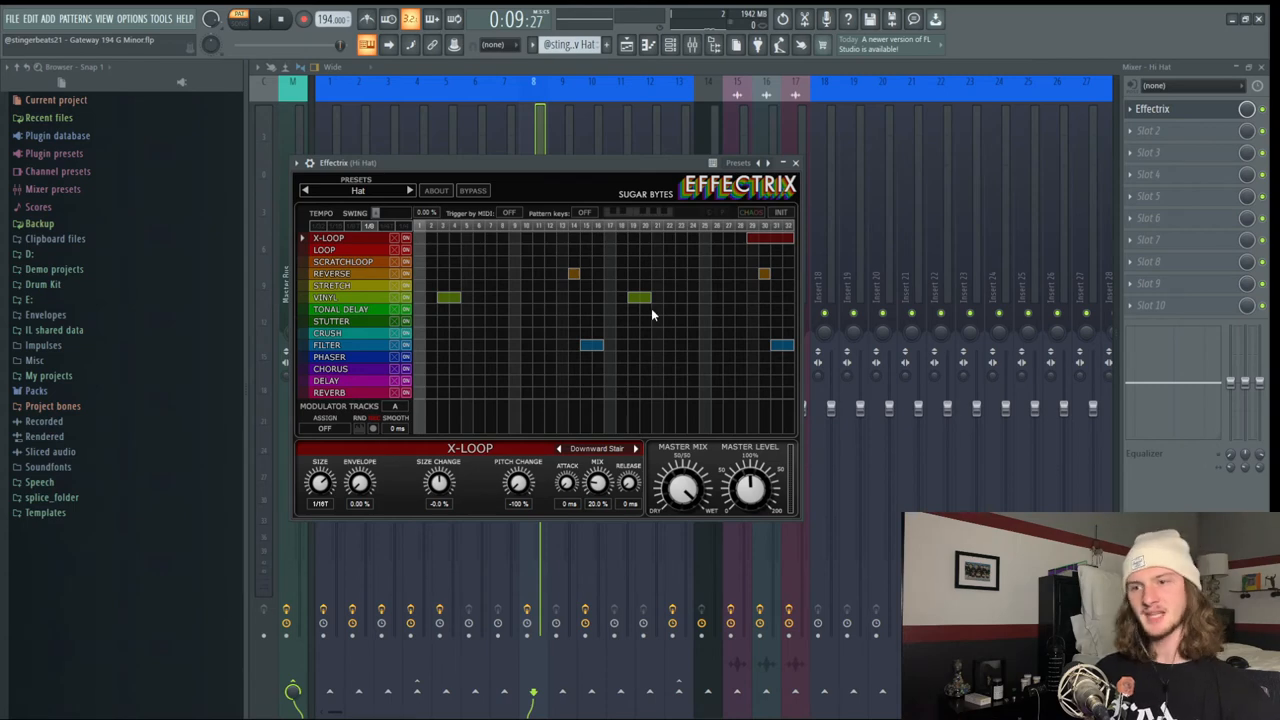
Close Effectrix and place two groups of five short same-pitch notes in the Random pattern
left_click(796, 162)
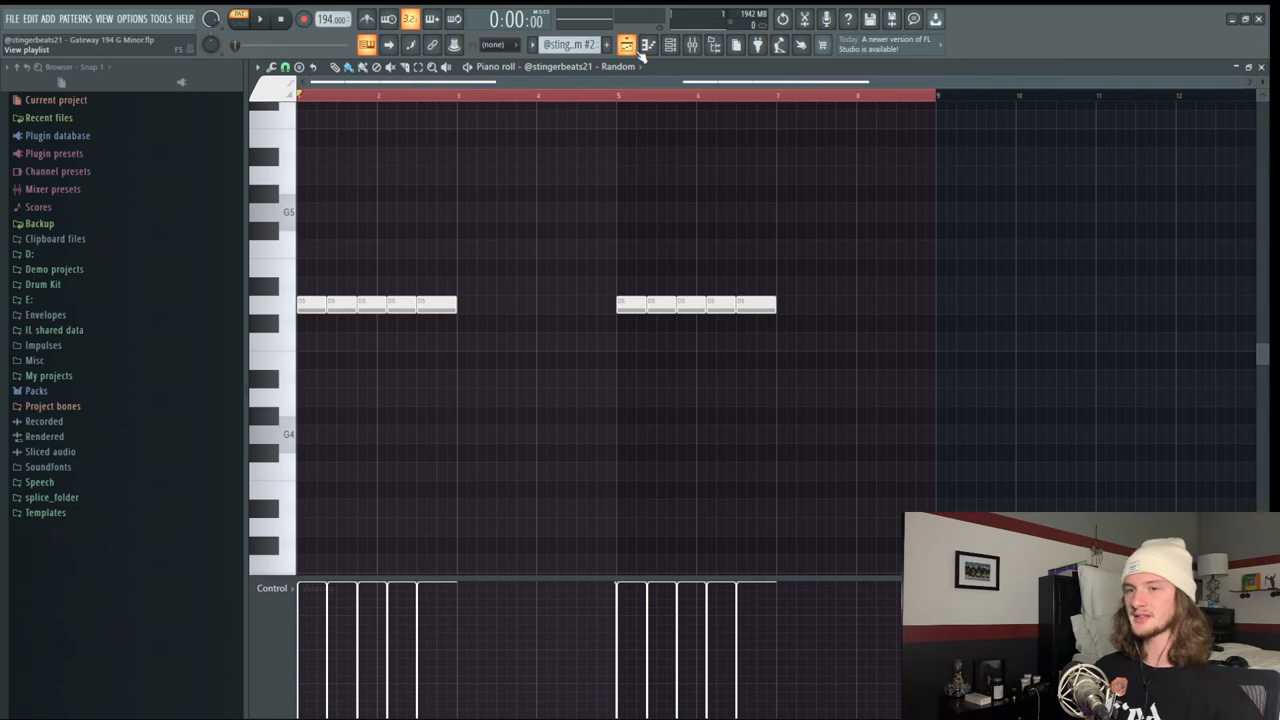
left_click(260, 18)
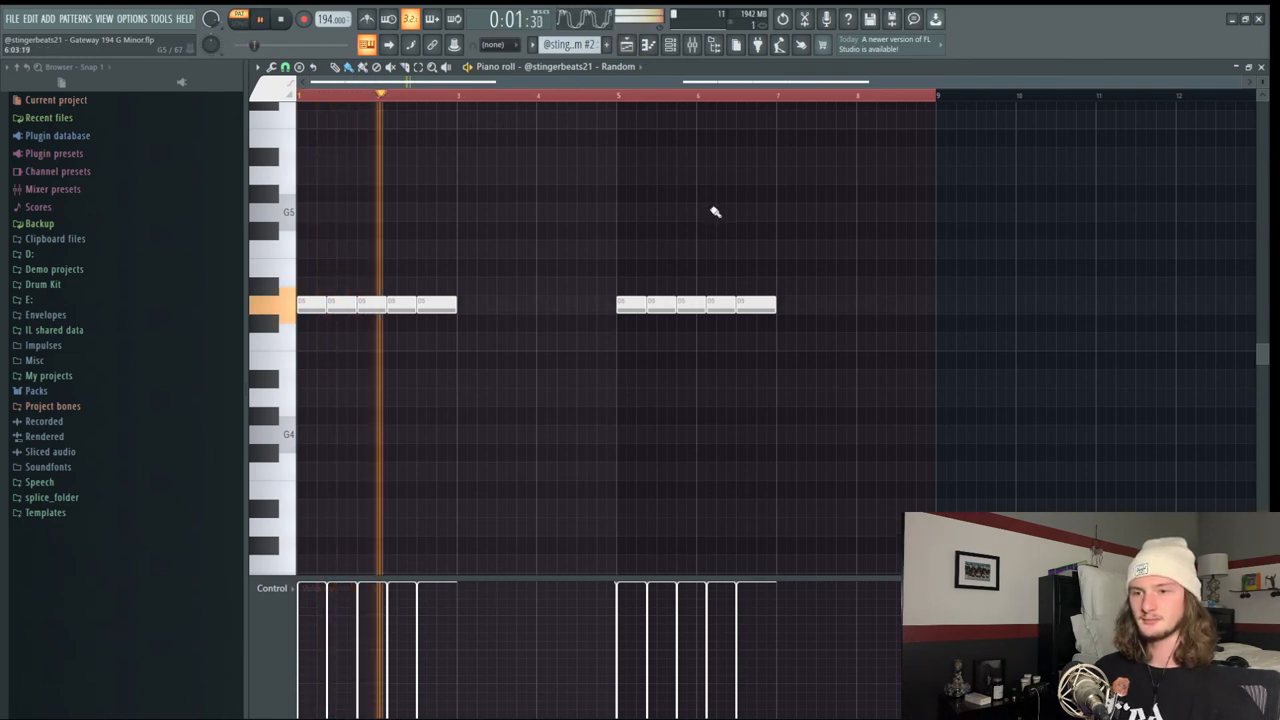